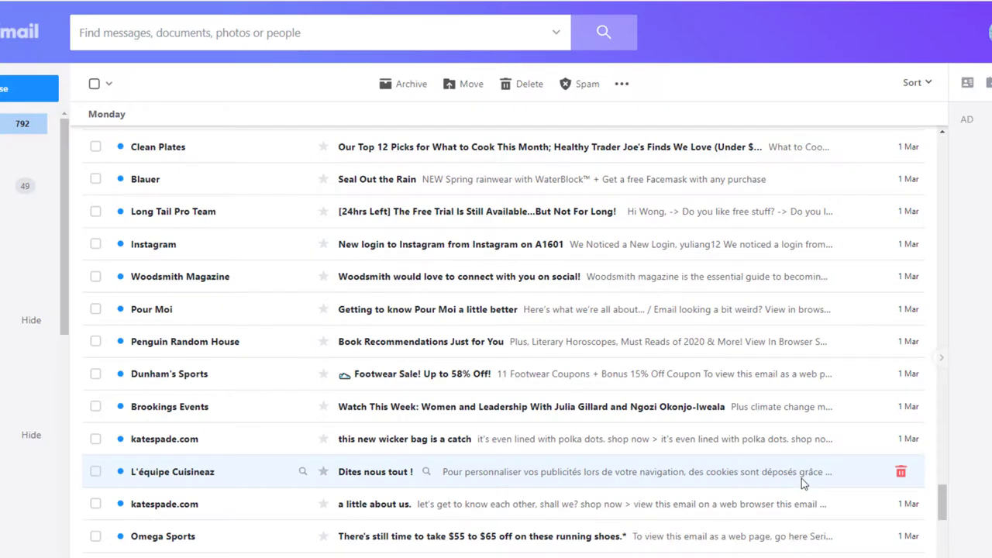
mouse_move(785, 488)
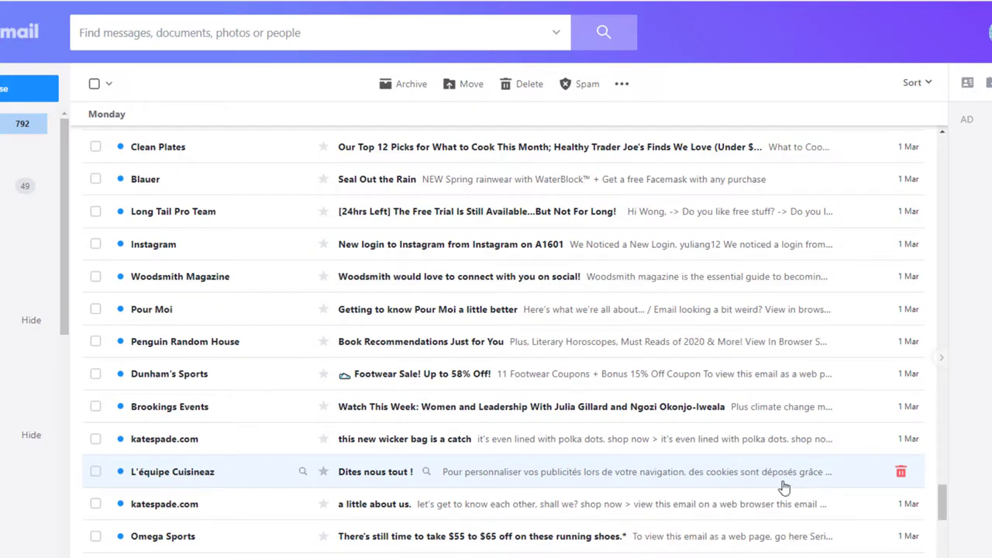
mouse_move(785, 503)
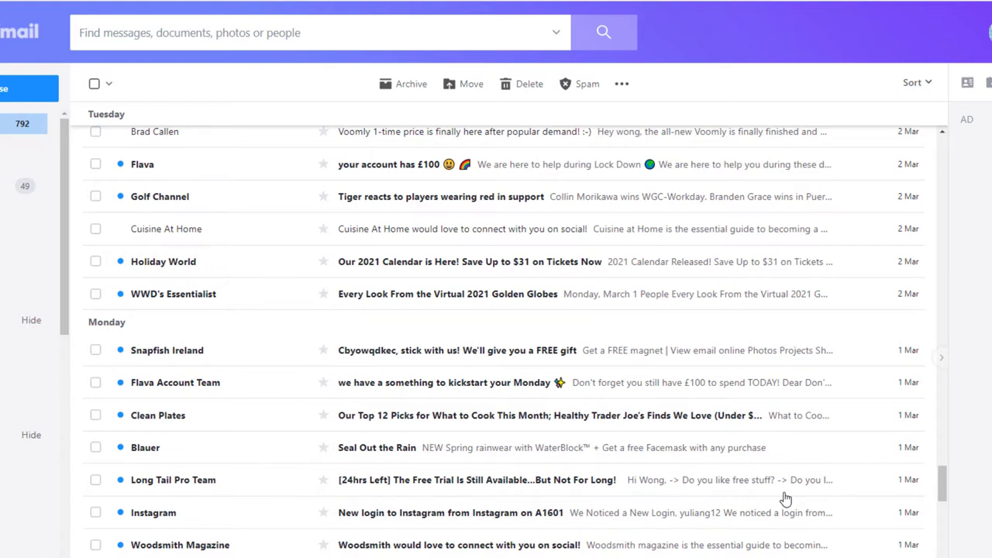
Step: Mark the six newest emails, Elite Daily through Freedom With Writing, as spam
scroll("up", 3)
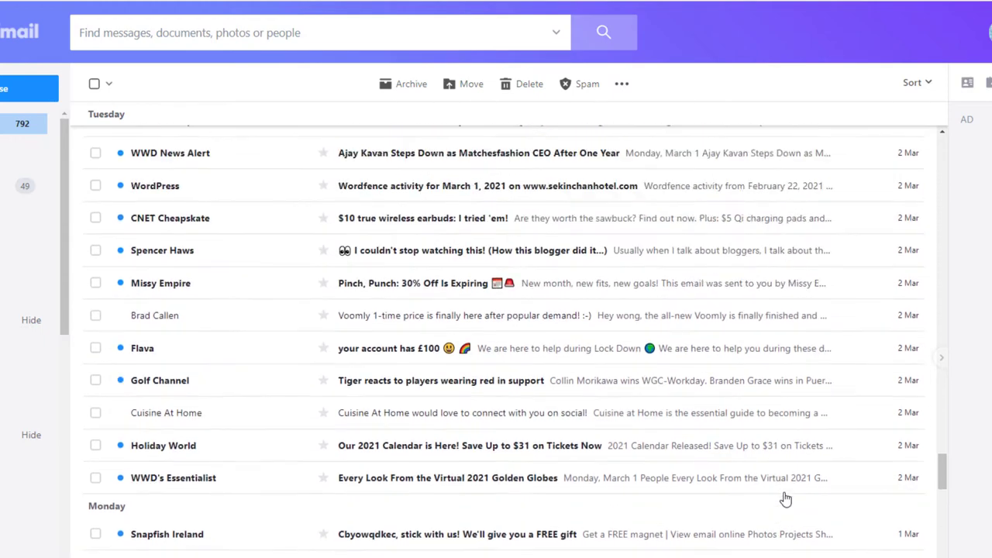
scroll("up", 3)
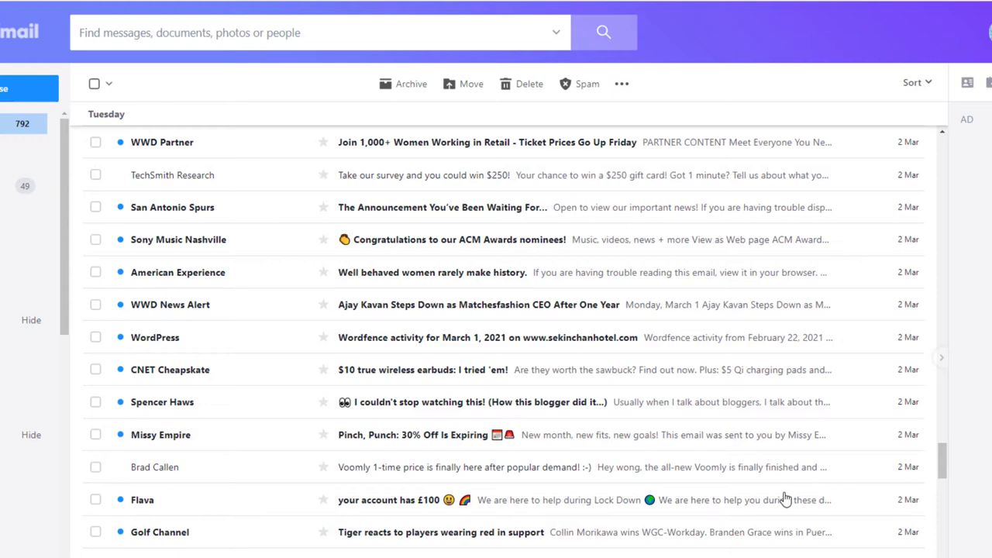
scroll("up", 3)
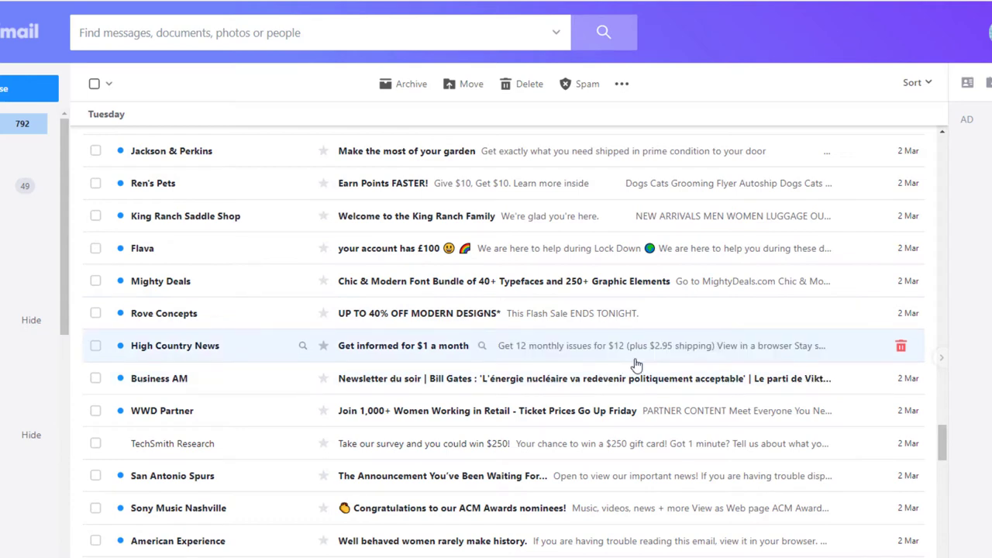
mouse_move(577, 346)
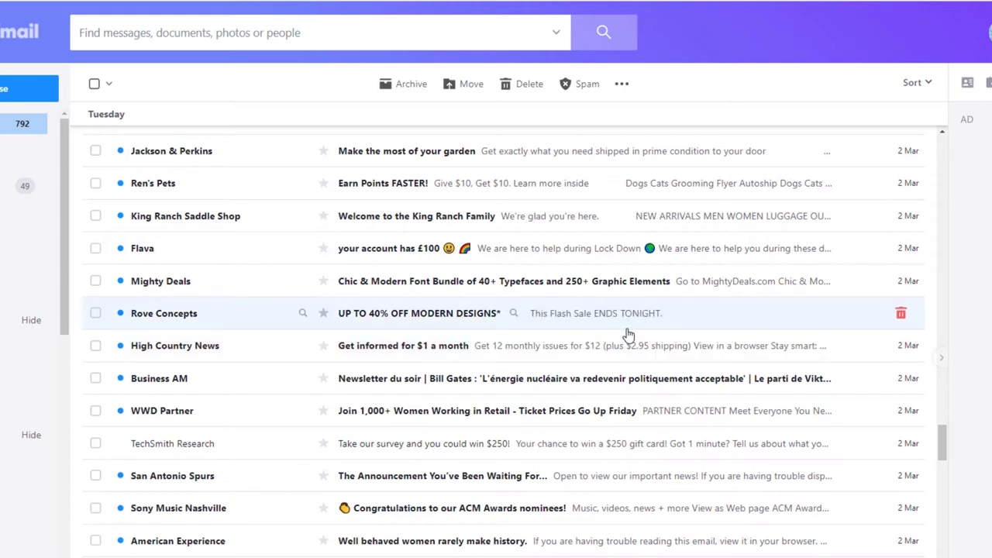
mouse_move(618, 345)
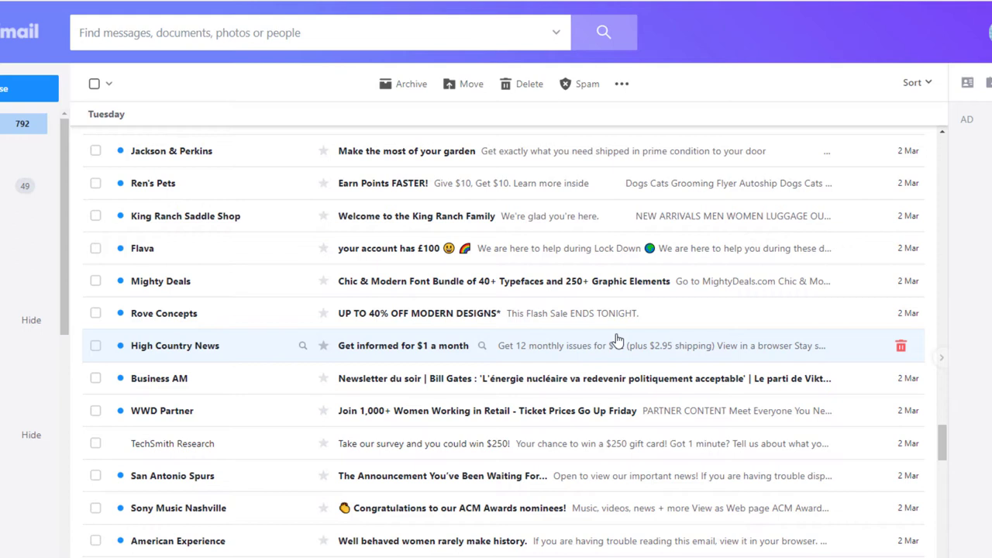
mouse_move(604, 378)
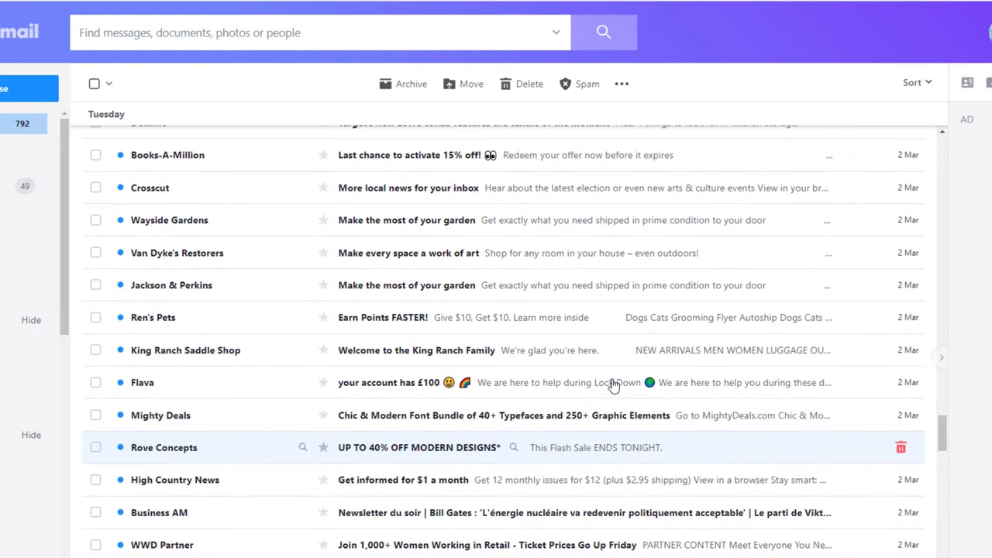
mouse_move(520, 326)
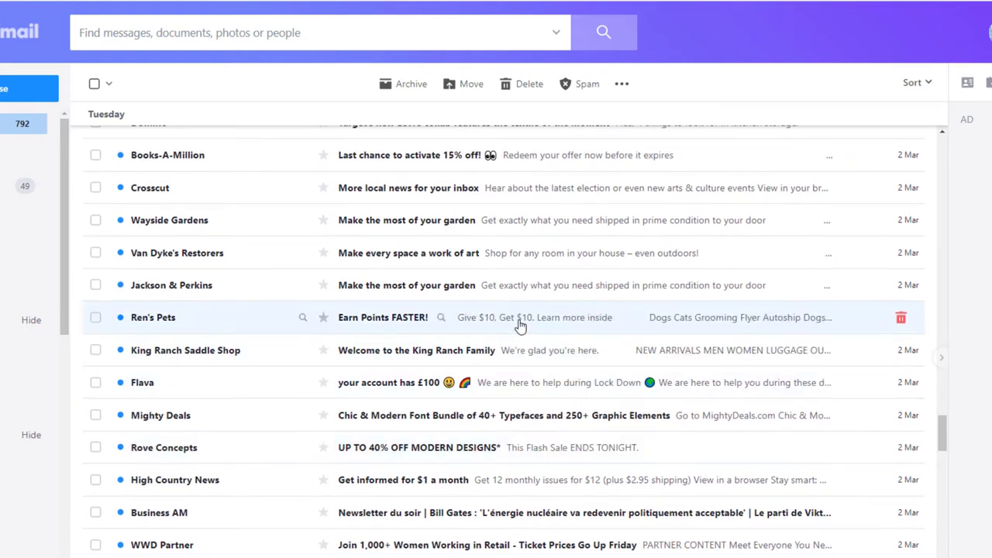
mouse_move(494, 275)
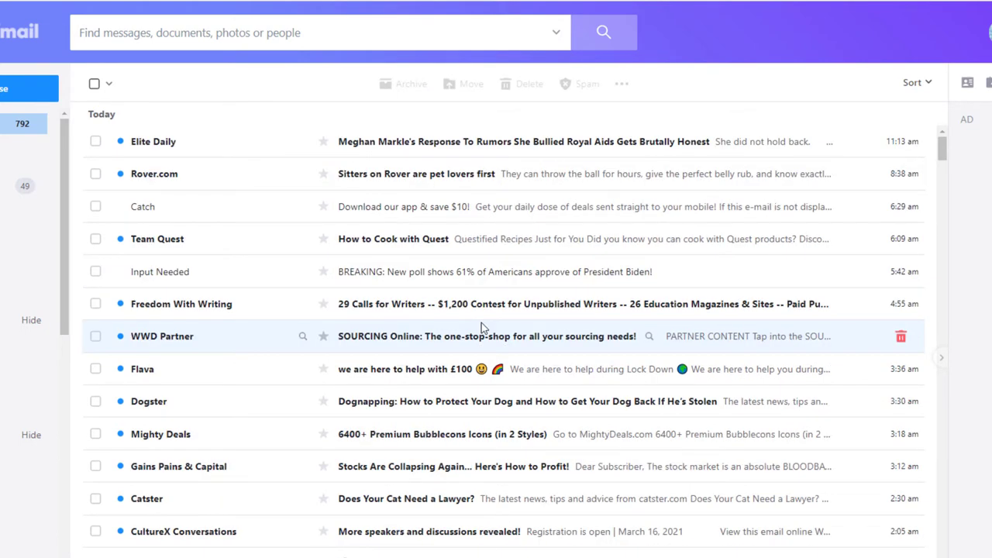
mouse_move(449, 225)
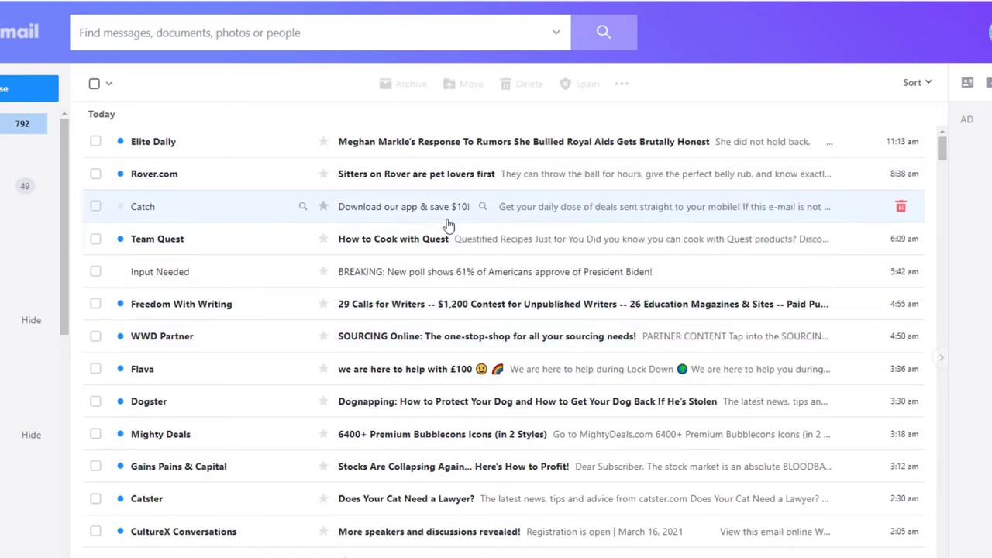
scroll("down", 3)
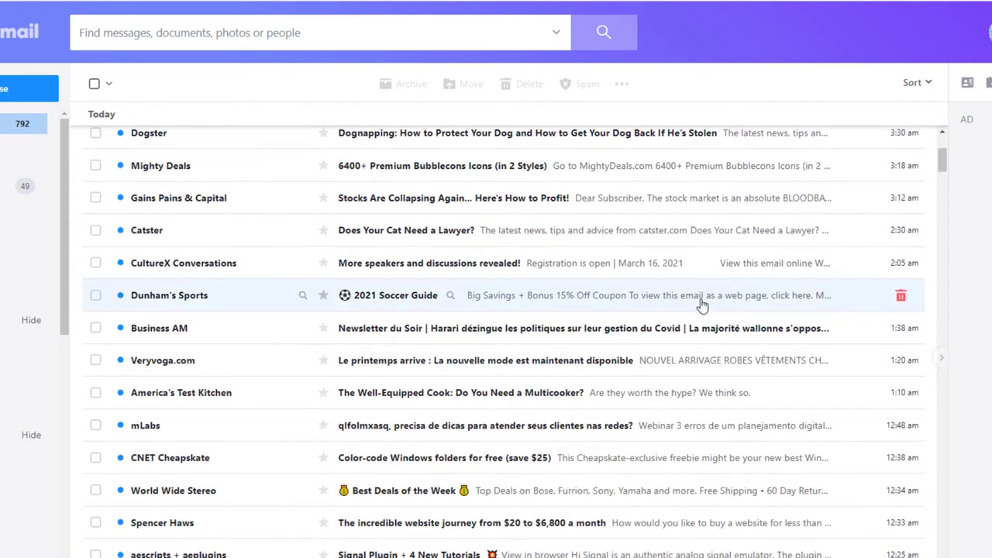
scroll("down", 3)
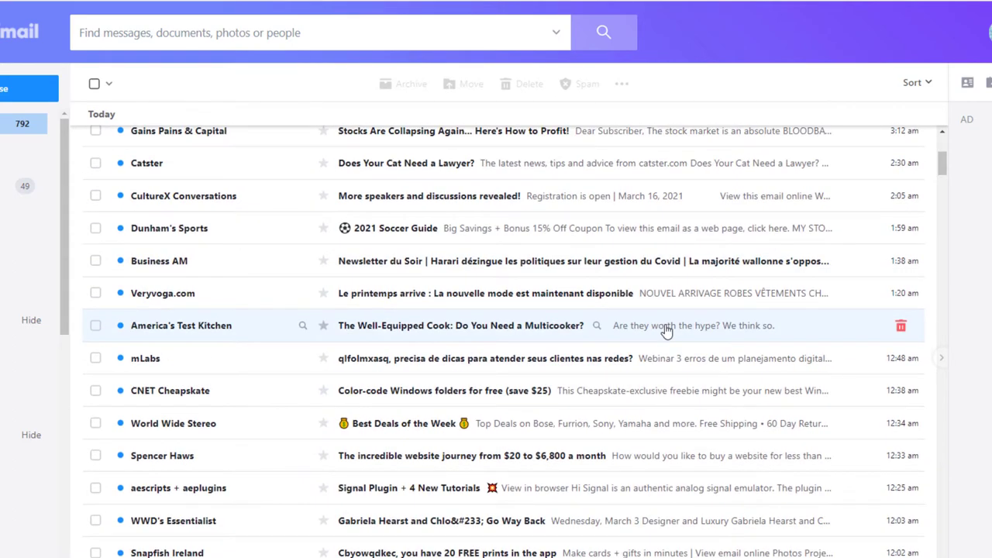
mouse_move(526, 341)
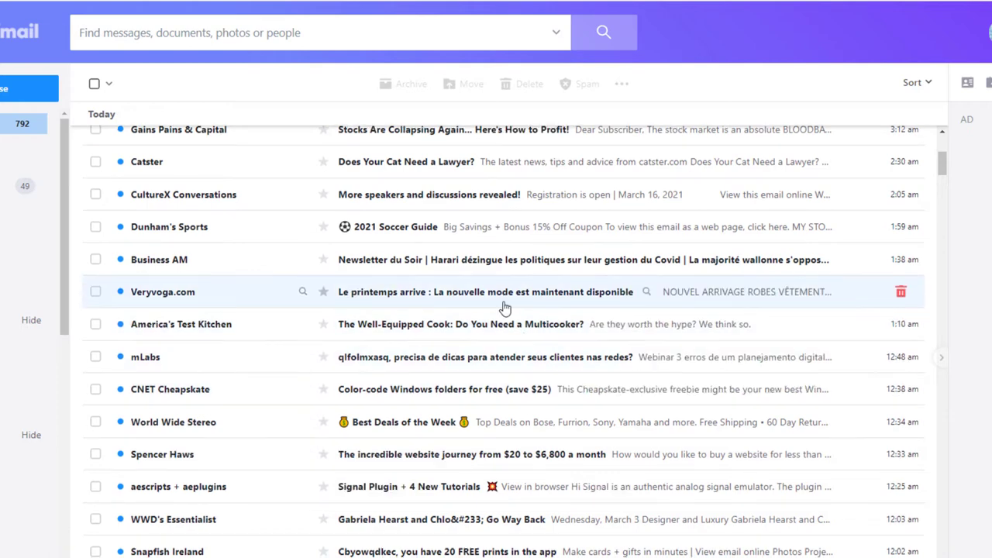
scroll("down", 3)
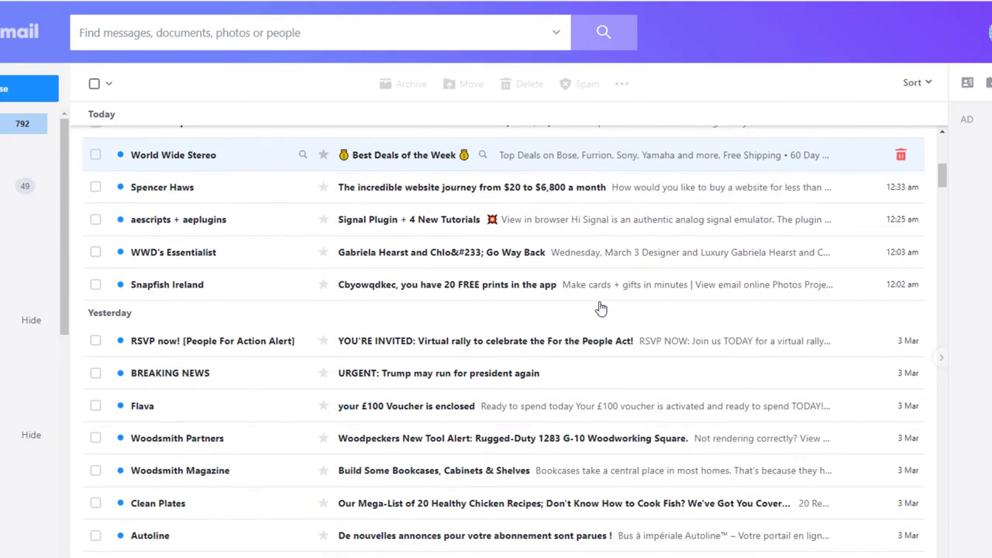
scroll("down", 3)
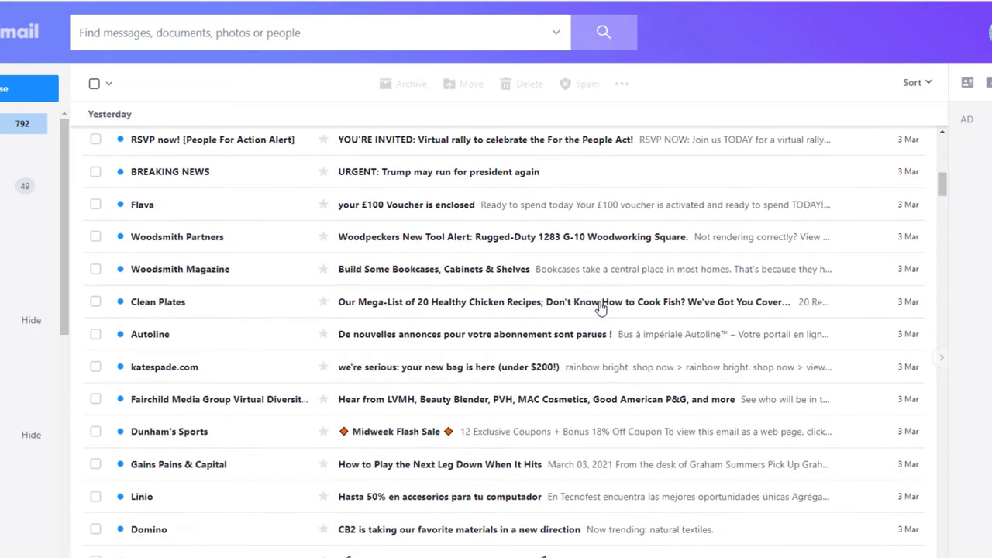
scroll("down", 3)
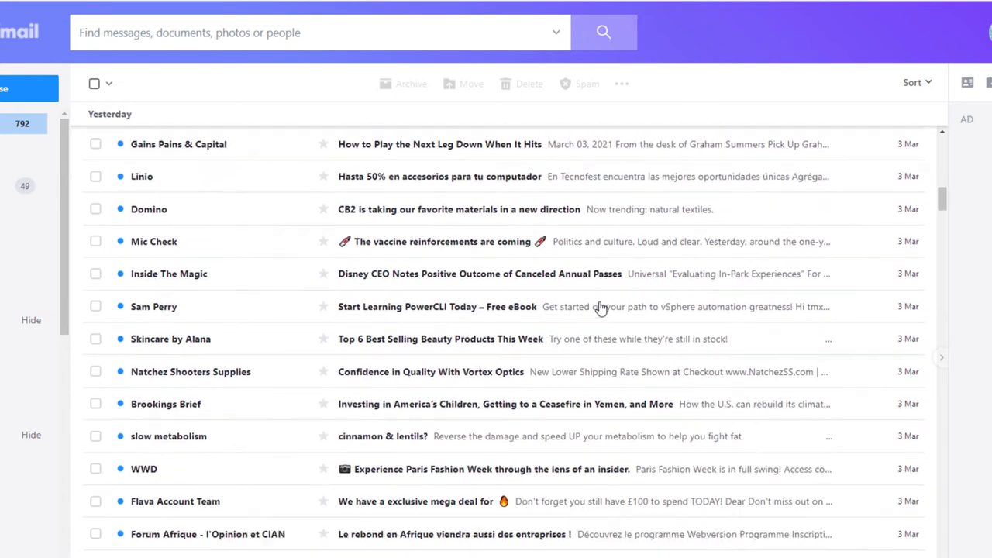
scroll("down", 3)
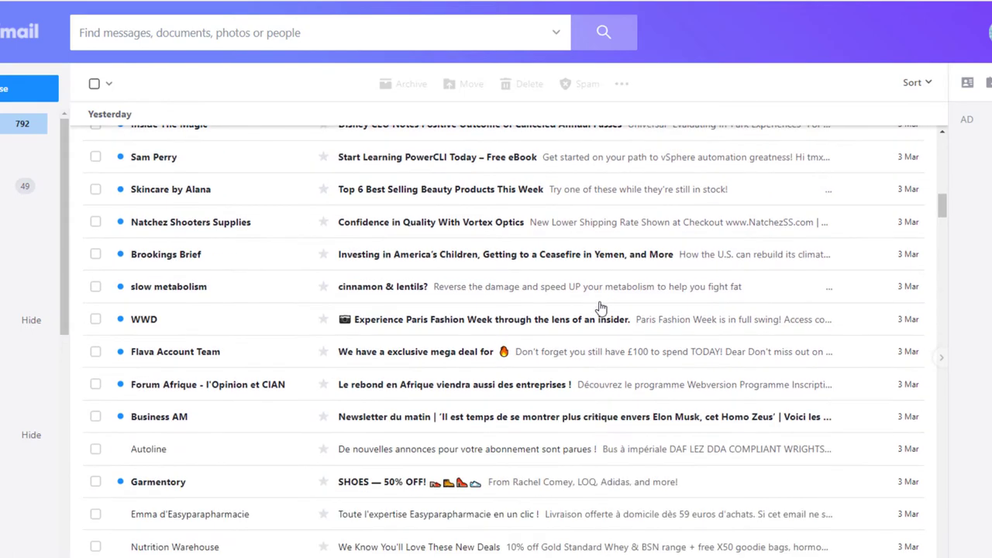
scroll("down", 3)
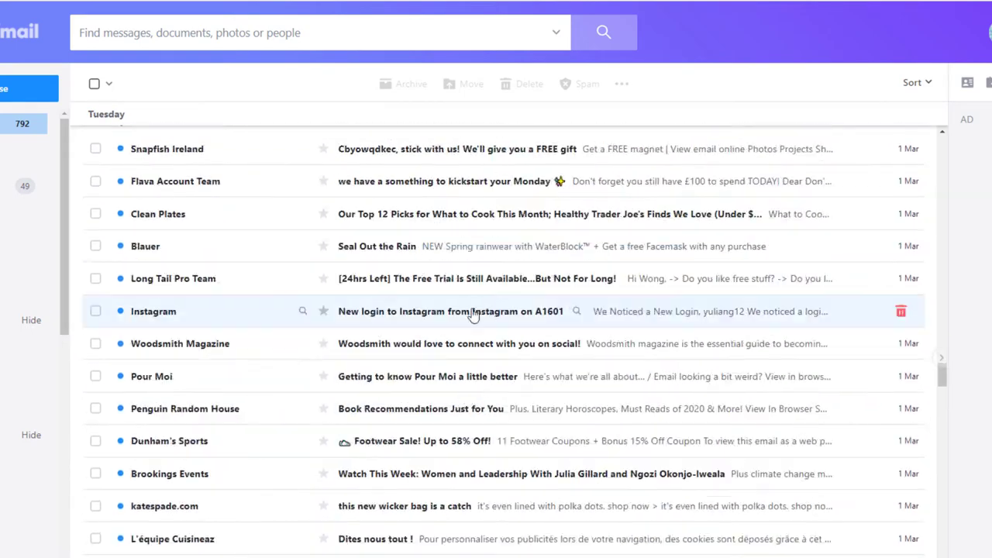
mouse_move(470, 311)
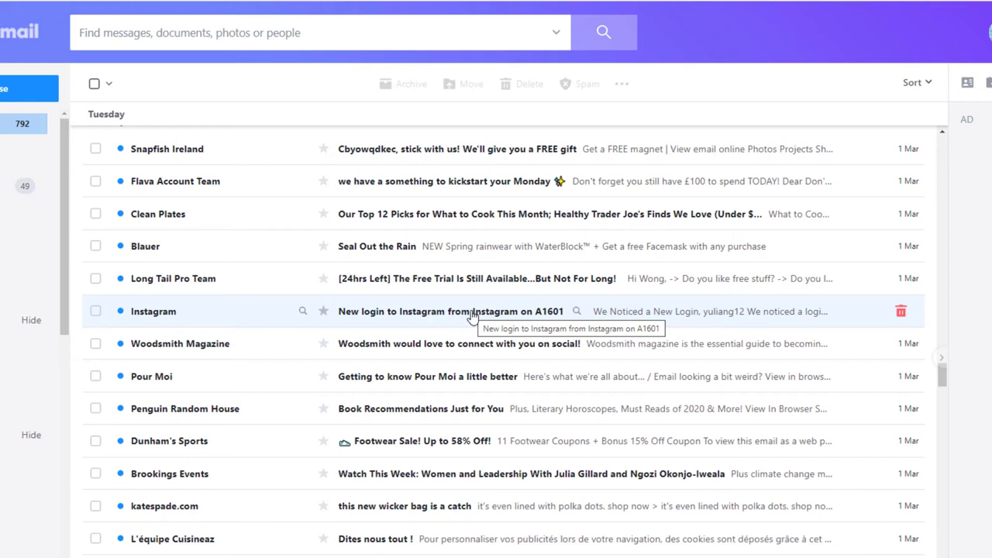
mouse_move(380, 319)
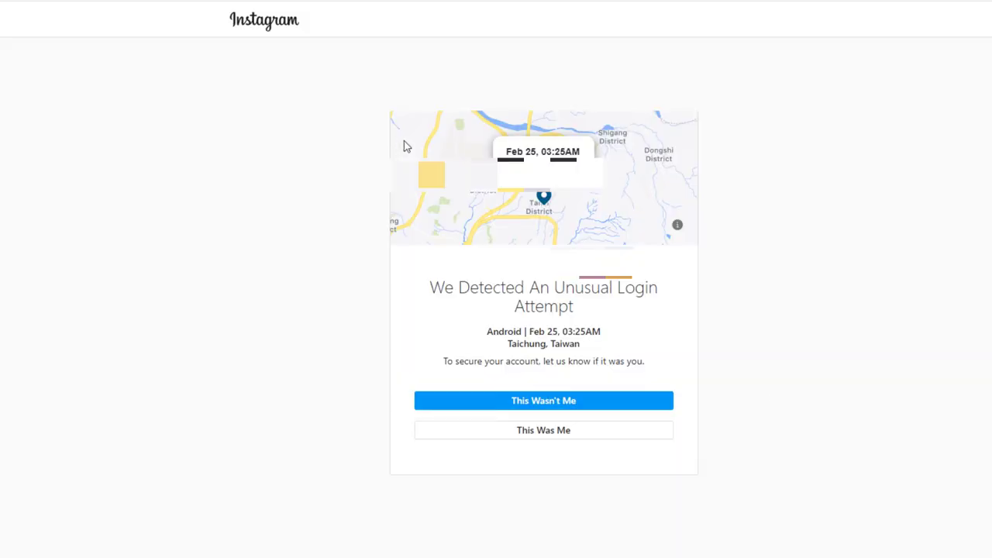
mouse_move(672, 225)
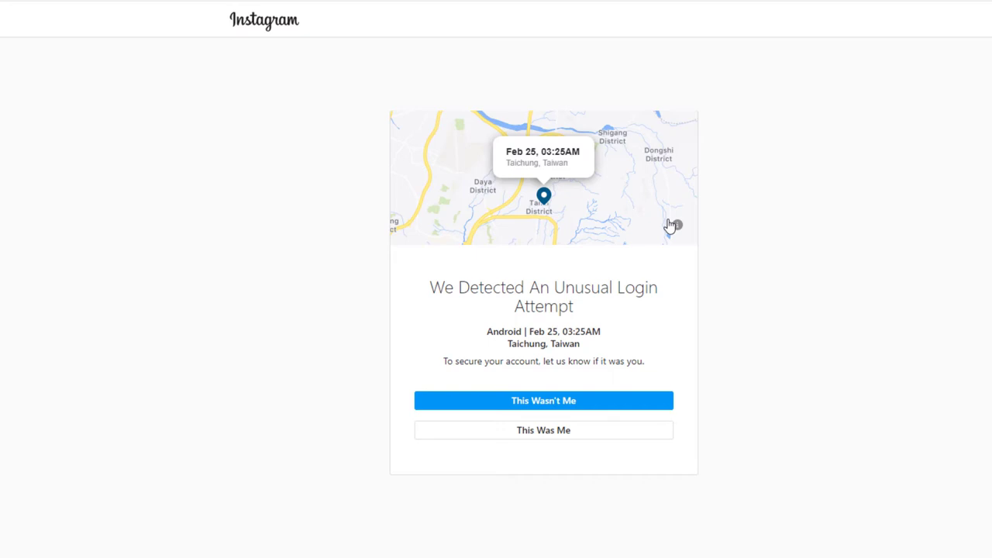
mouse_move(735, 336)
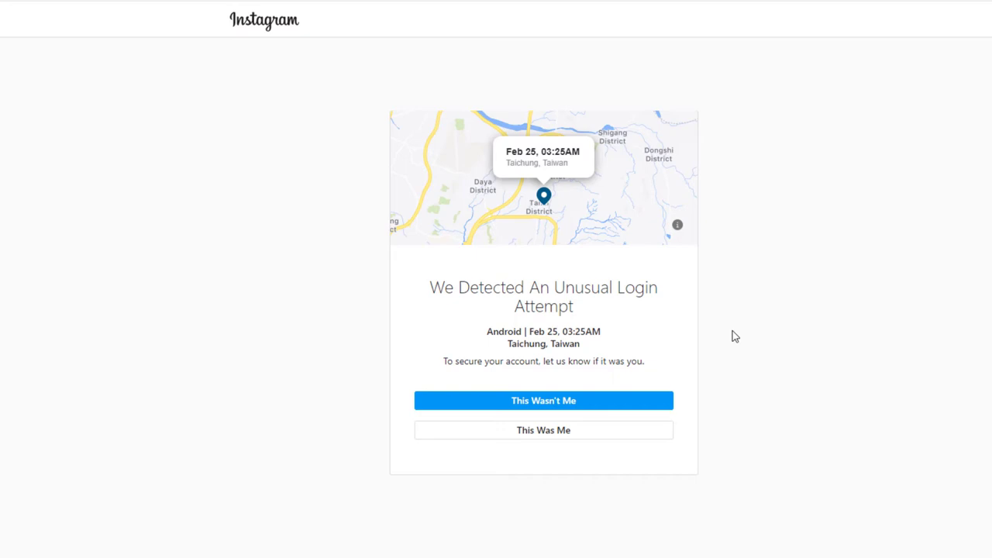
mouse_move(336, 192)
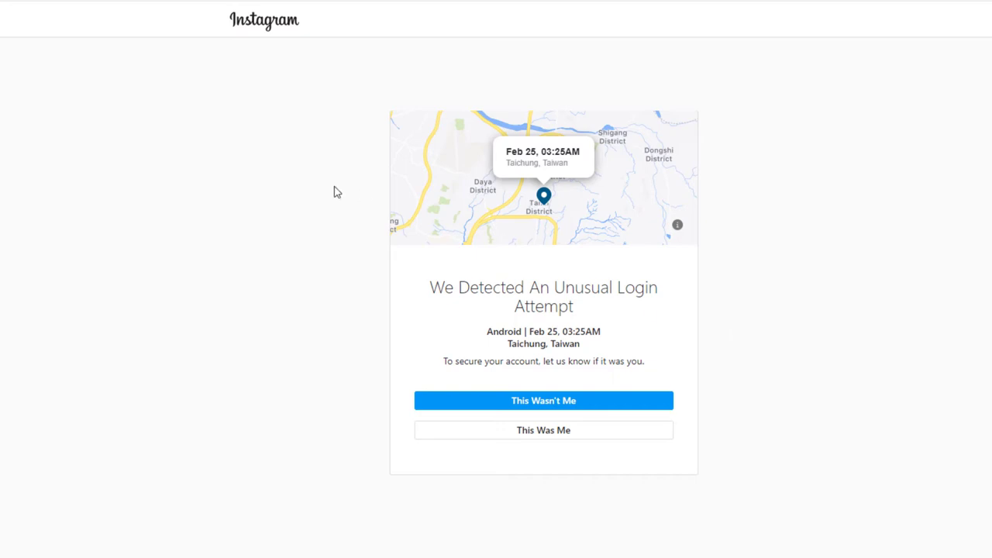
mouse_move(742, 376)
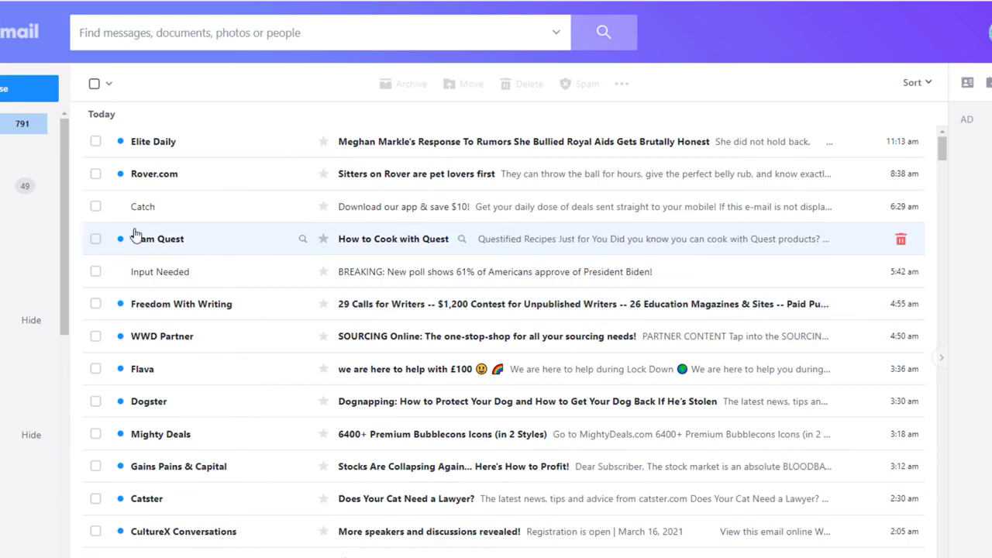
scroll("down", 3)
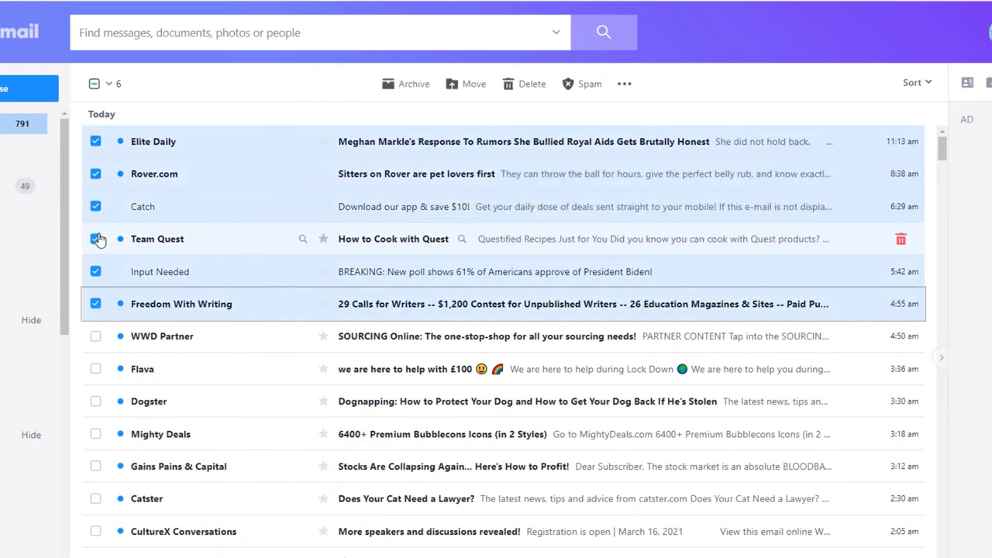
left_click(581, 84)
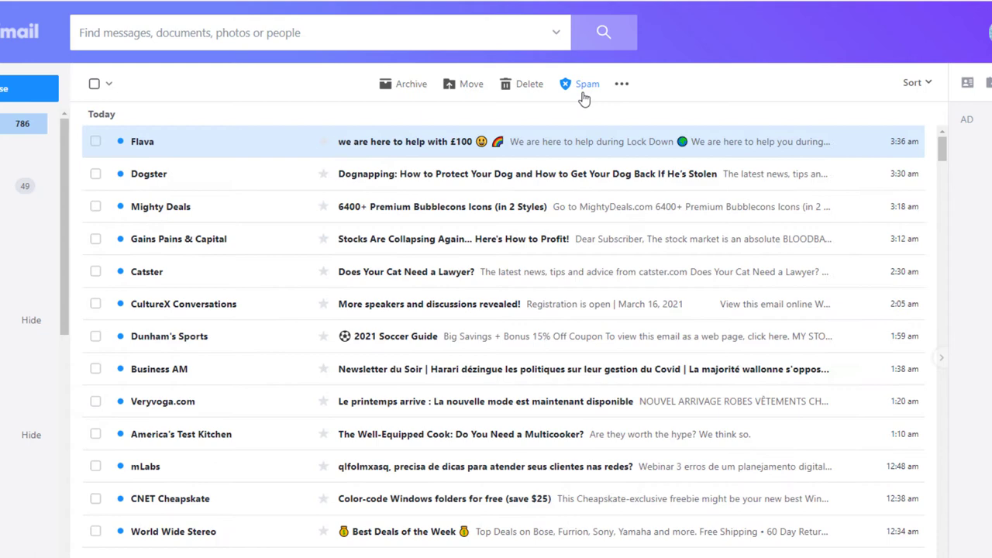
left_click(580, 84)
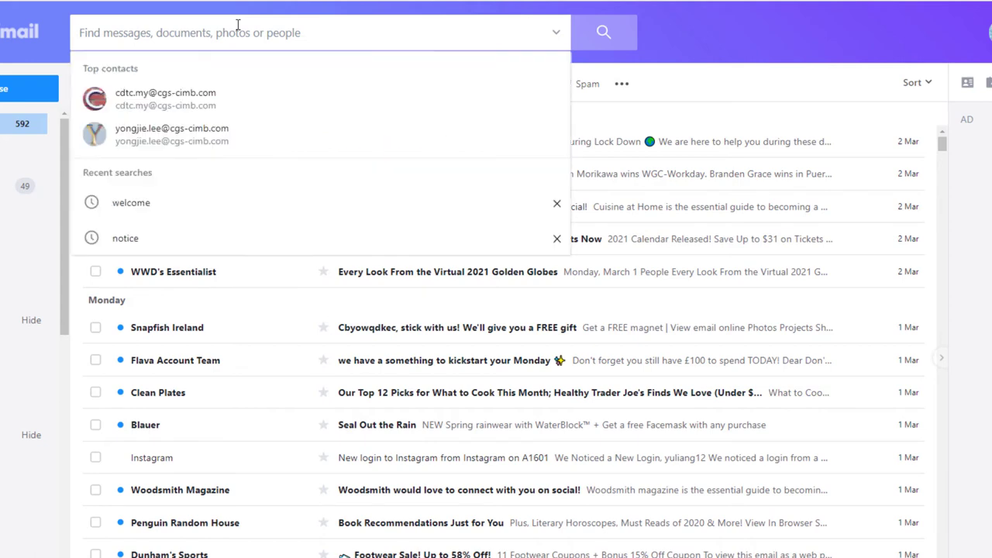
Step: Search for 'welcome' and select the Fit Small Business welcome email among the results
type("welcome")
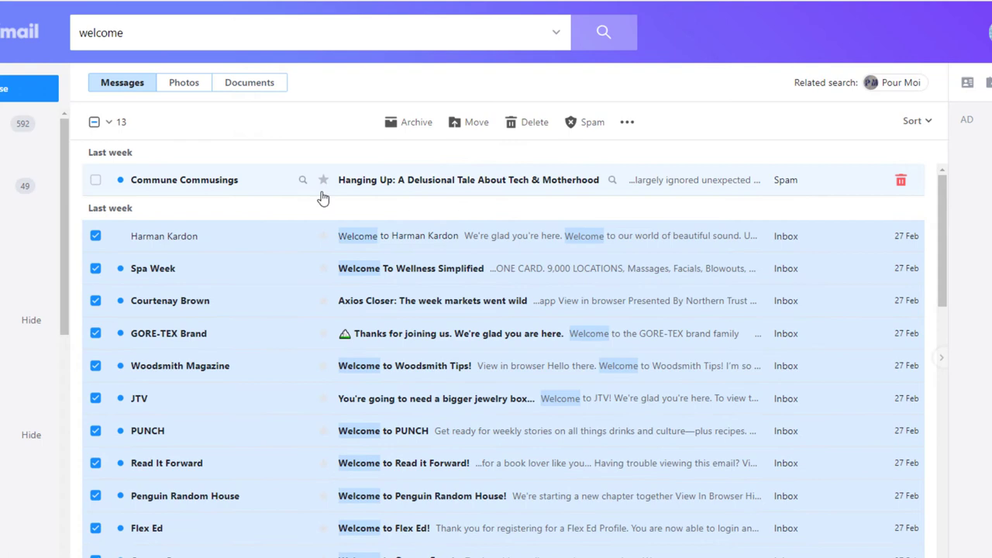
scroll("down", 3)
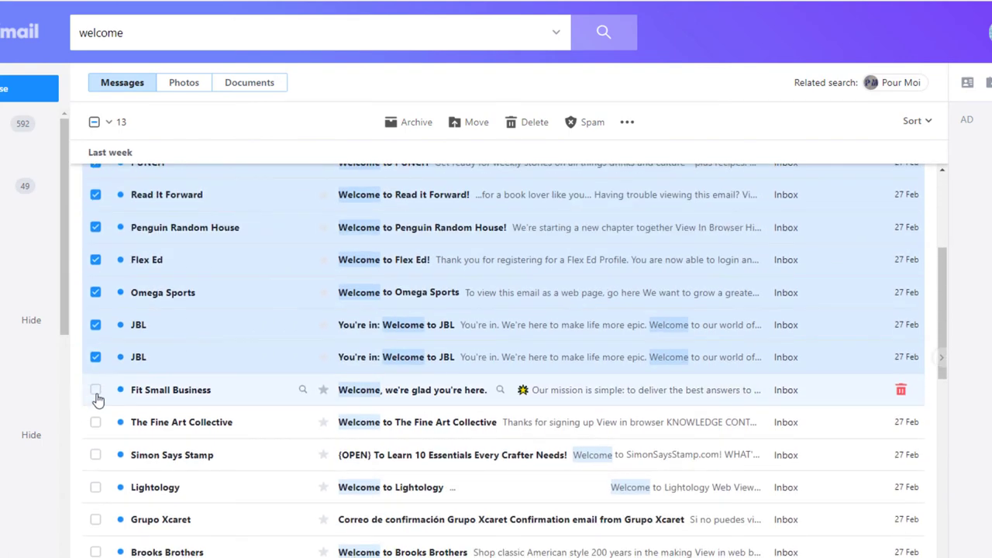
left_click(95, 389)
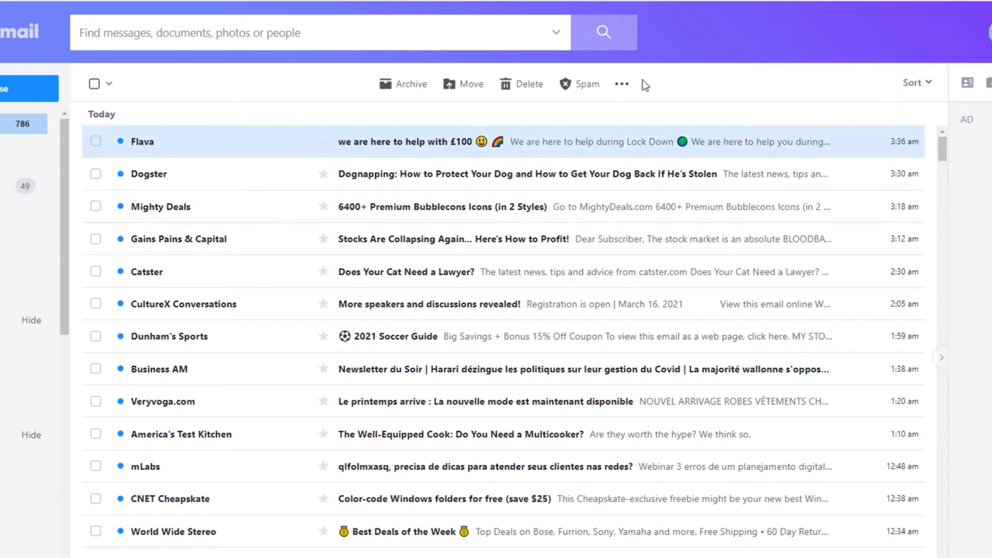
Step: Open the three-dot More actions menu in the message toolbar
left_click(621, 83)
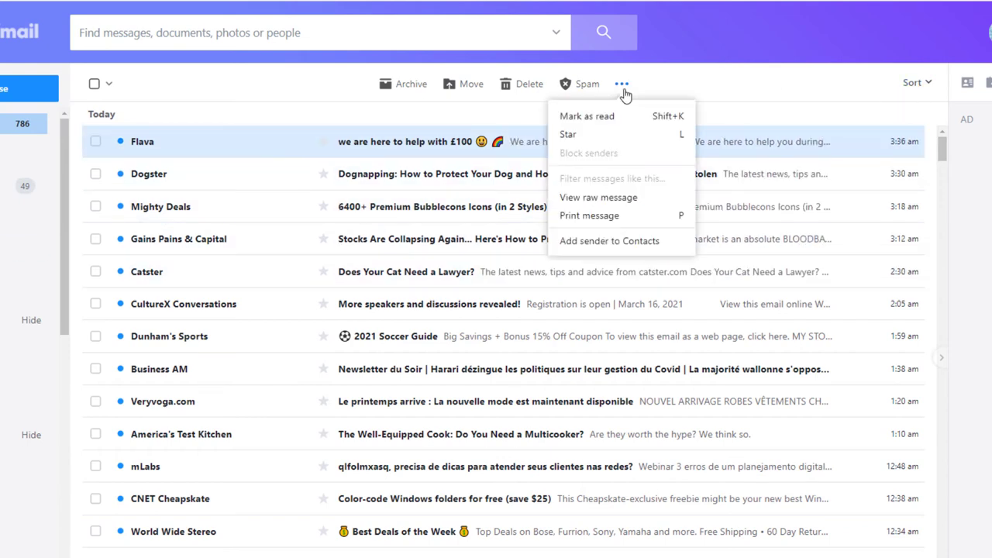
mouse_move(670, 186)
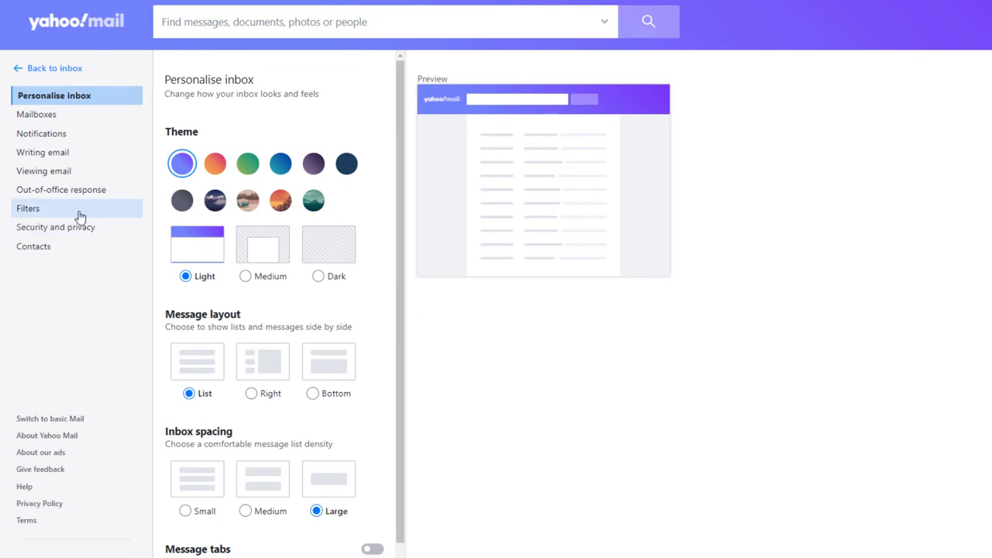
Step: In Filters, name a new filter 'subscribe' and set its From rule to contains
left_click(28, 208)
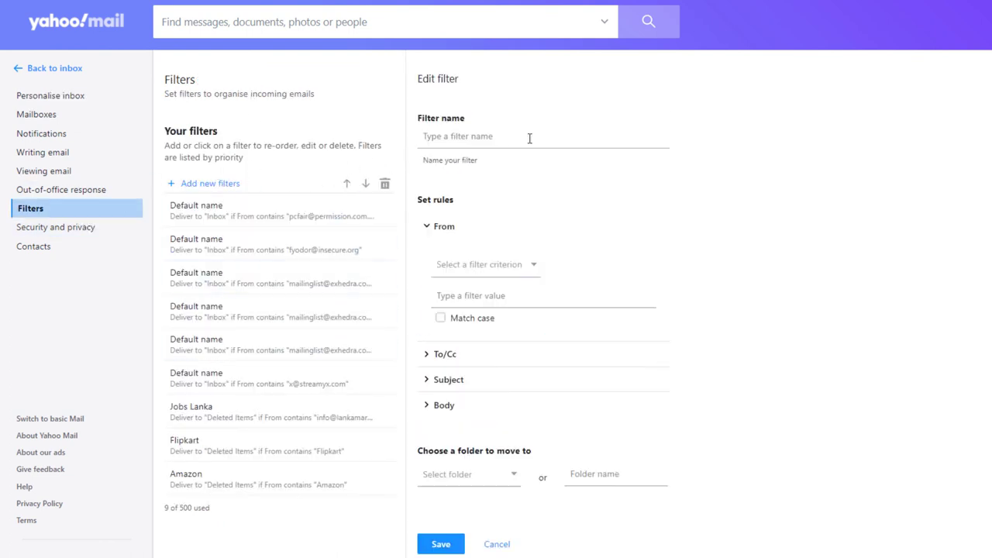
left_click(529, 138)
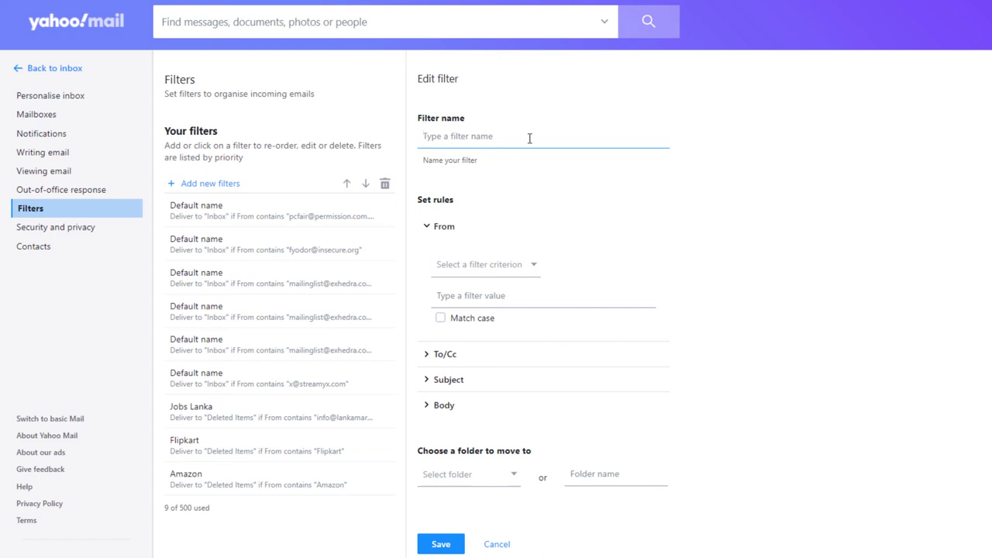
type("susc")
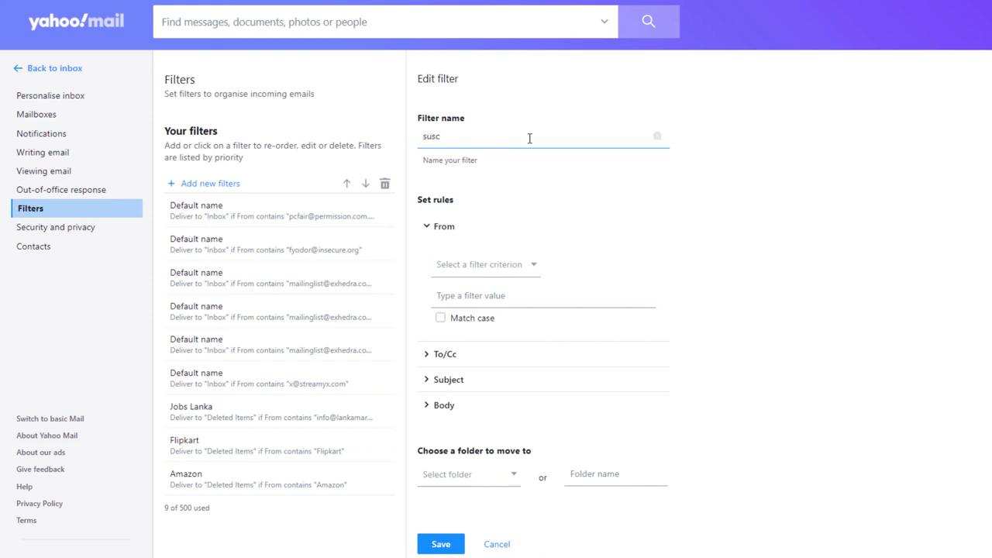
key("Backspace")
type("ruptions")
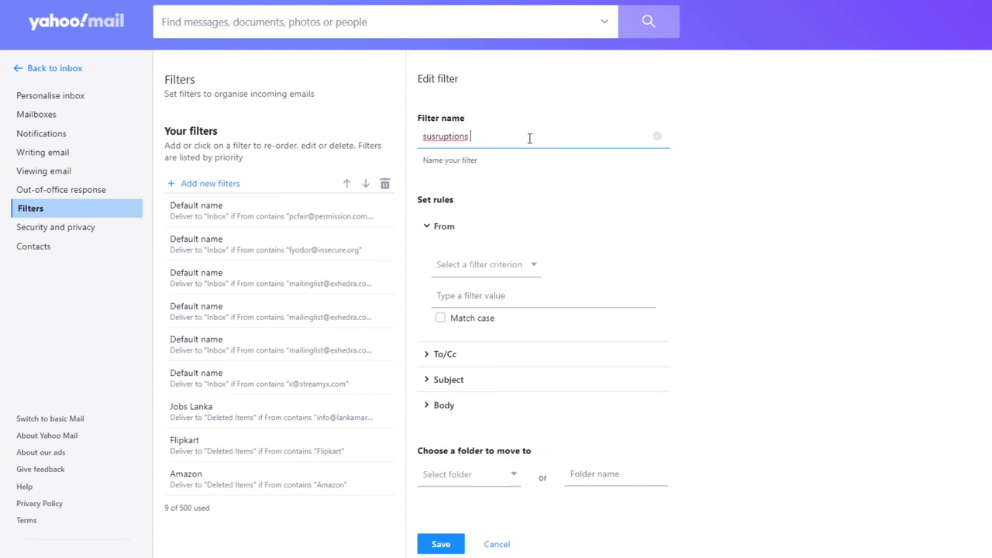
double_click(446, 136)
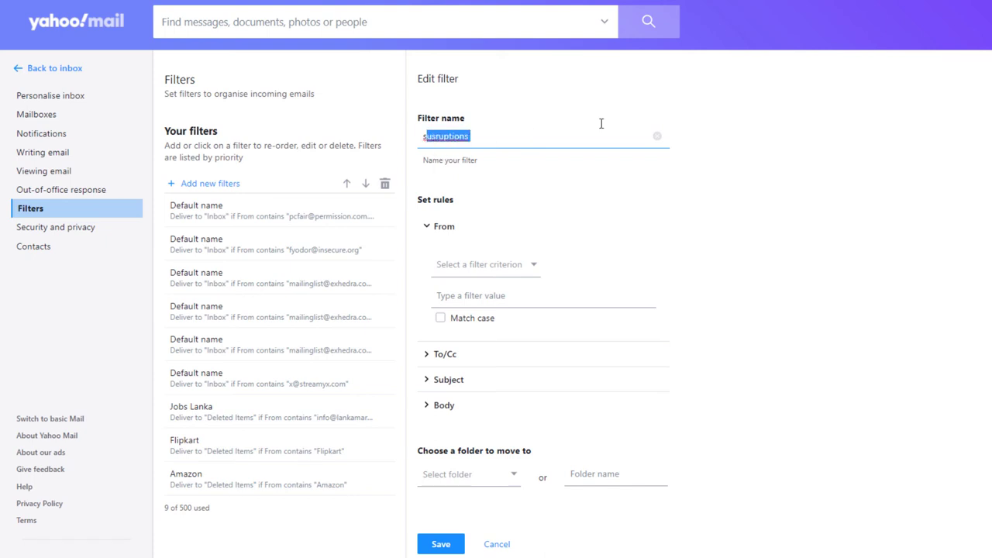
type("subscribe")
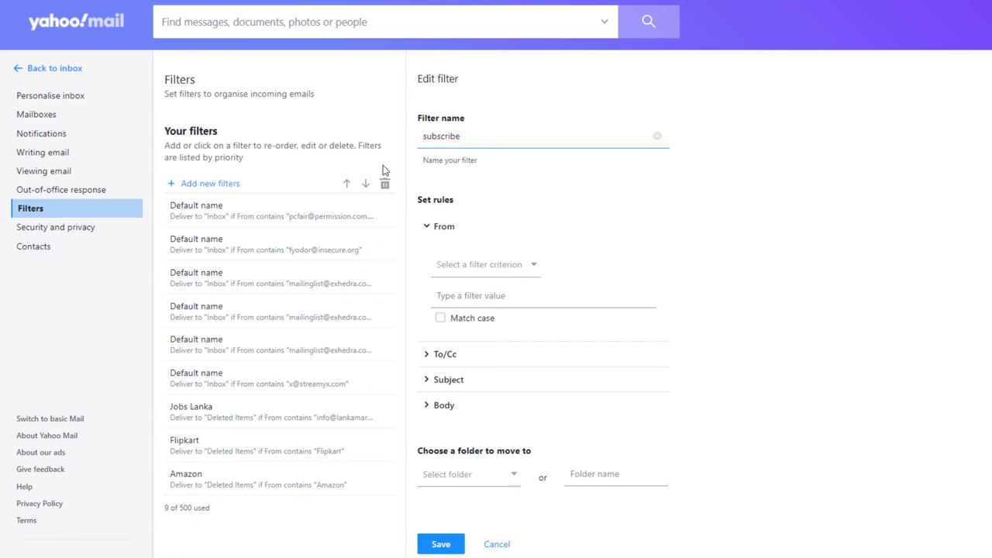
mouse_move(518, 269)
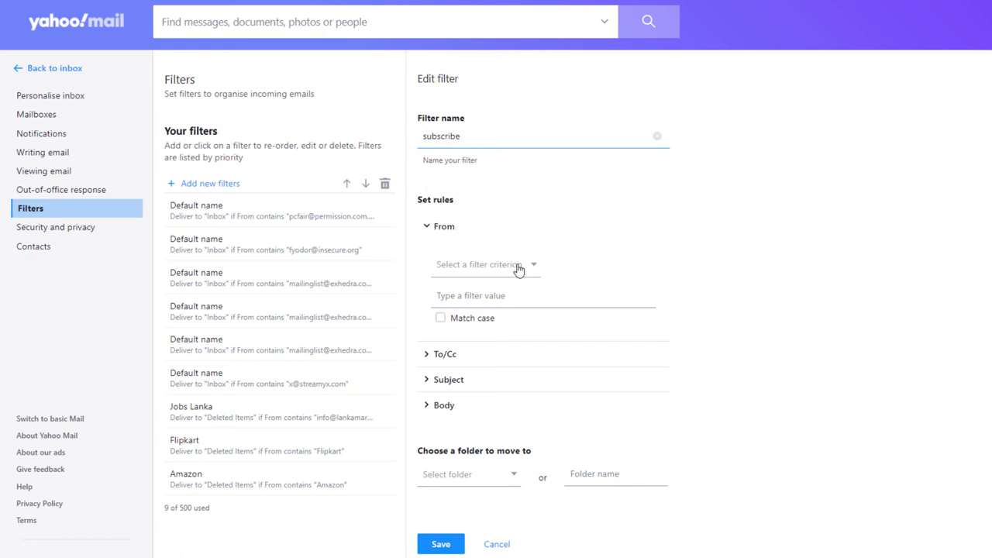
left_click(485, 265)
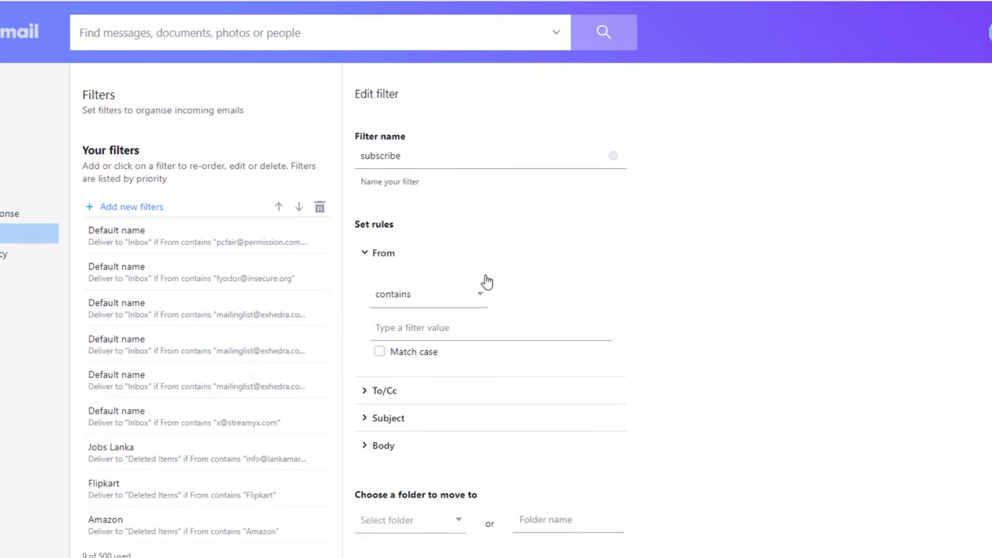